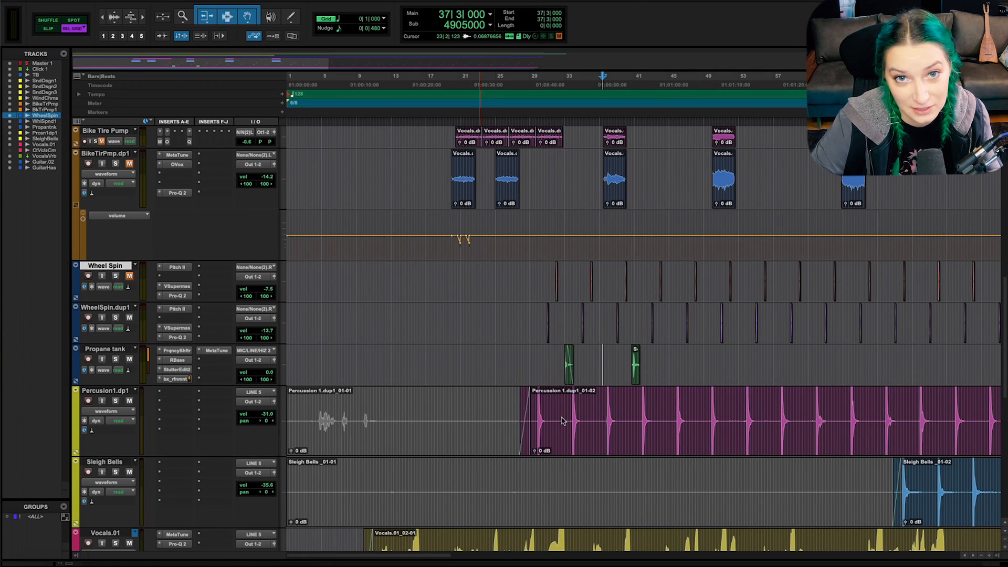
pyautogui.moveTo(371, 325)
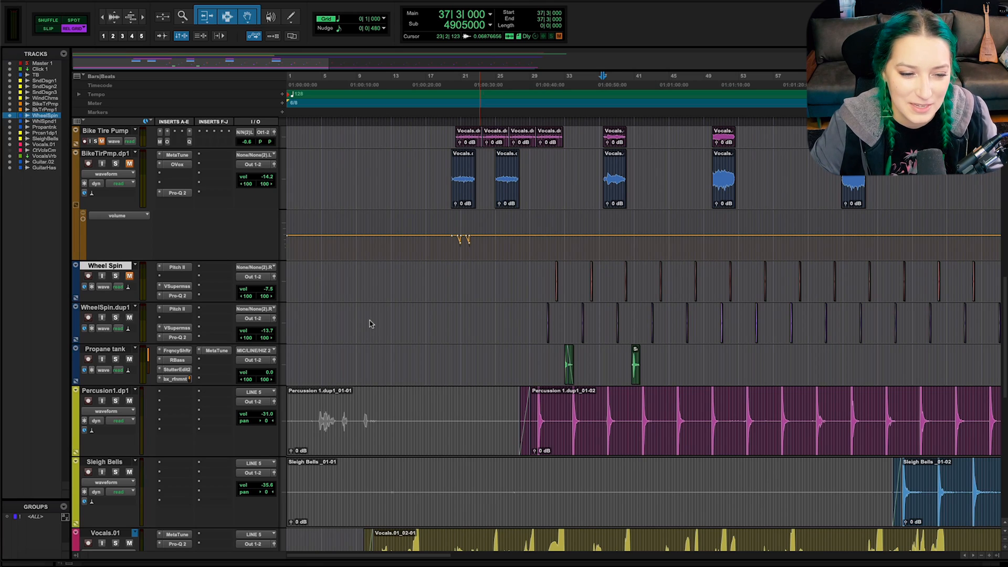
pyautogui.moveTo(348, 351)
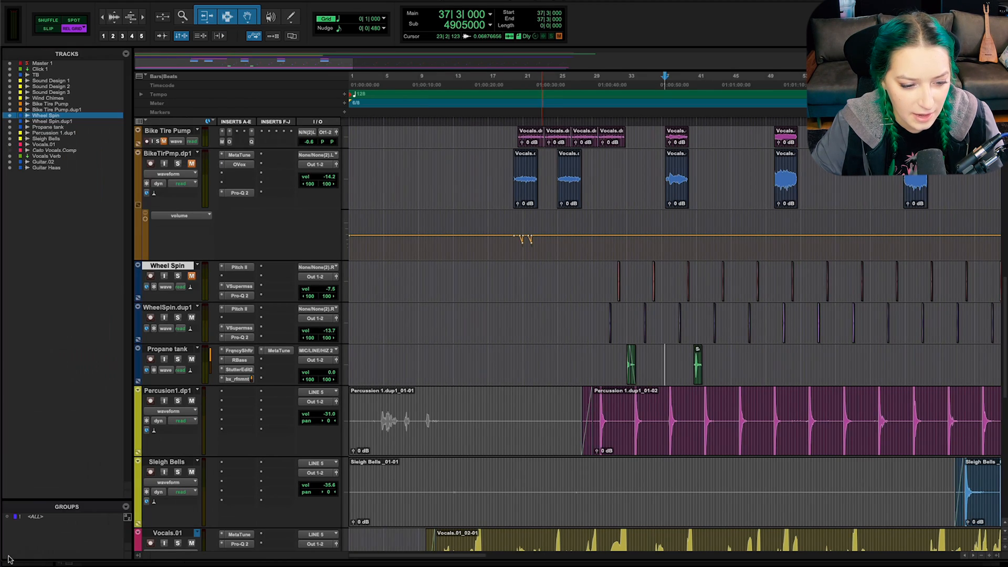
pyautogui.moveTo(162, 454)
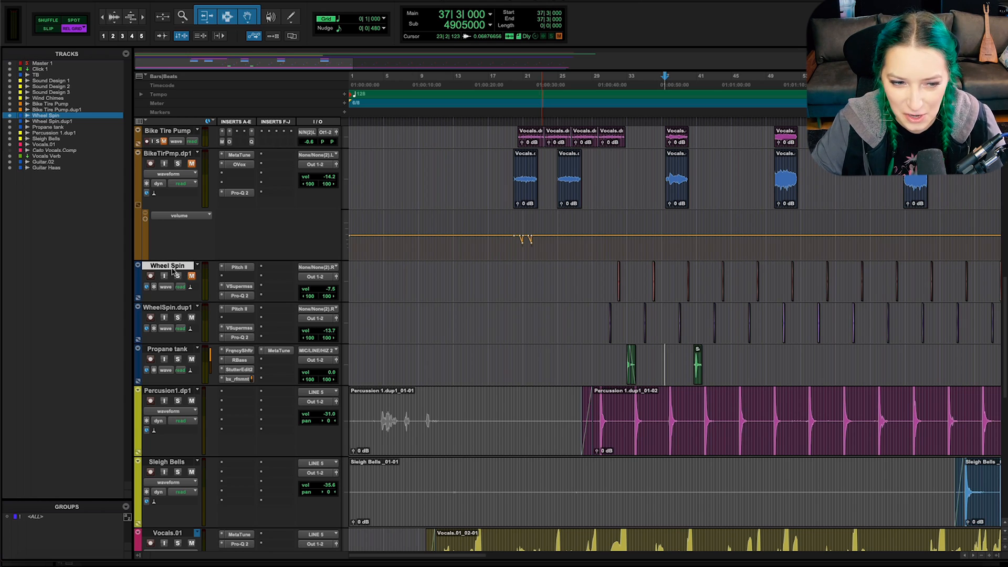
pyautogui.moveTo(167, 265)
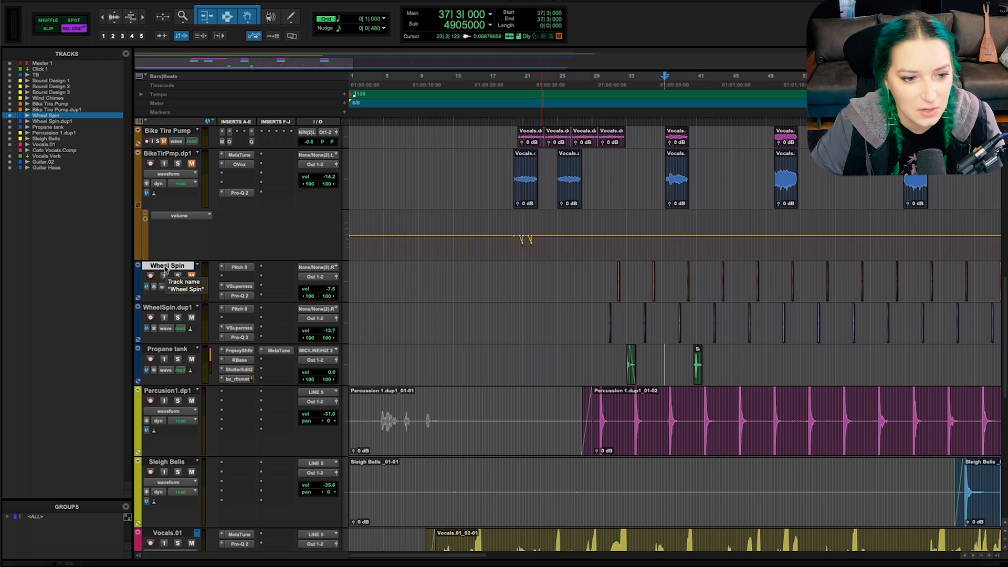
# Bring up the context menu on the Wheel Spin track name.
pyautogui.rightClick(165, 265)
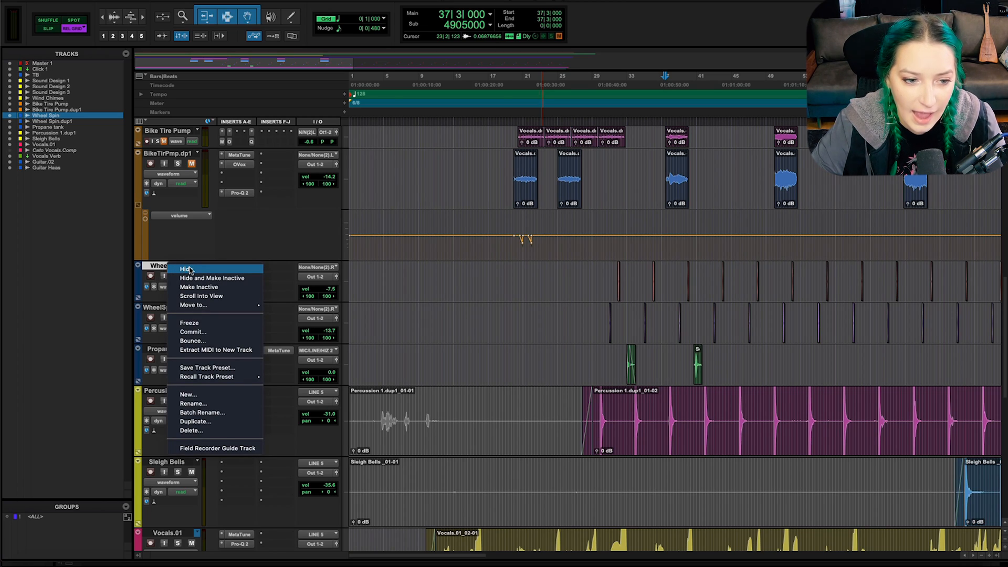
pyautogui.moveTo(213, 278)
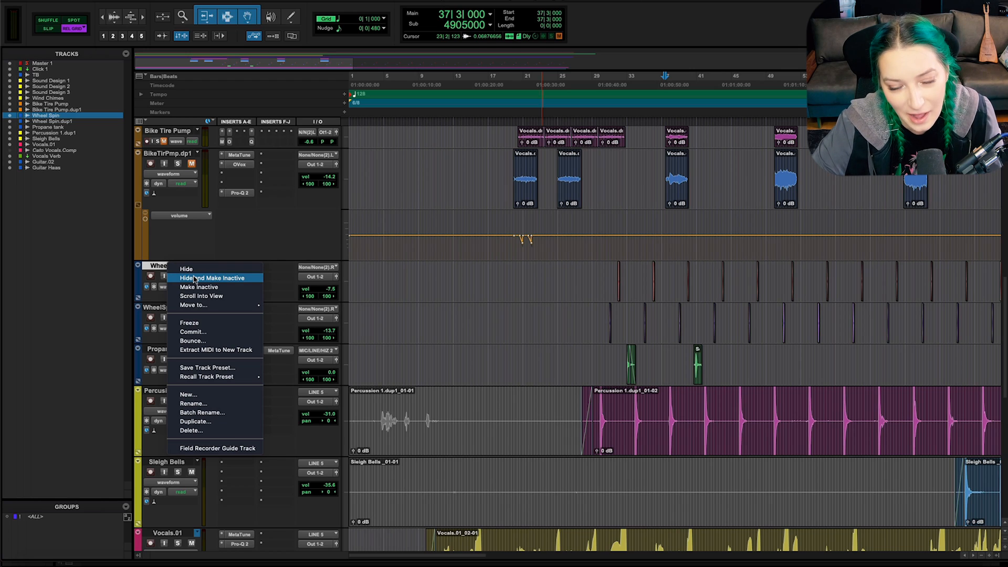
pyautogui.moveTo(189, 269)
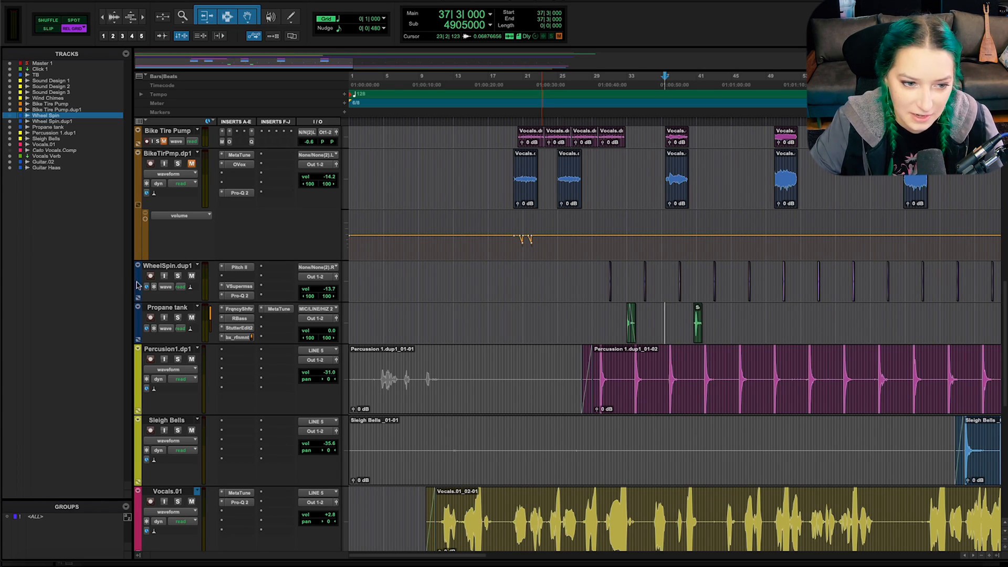
pyautogui.moveTo(157, 267)
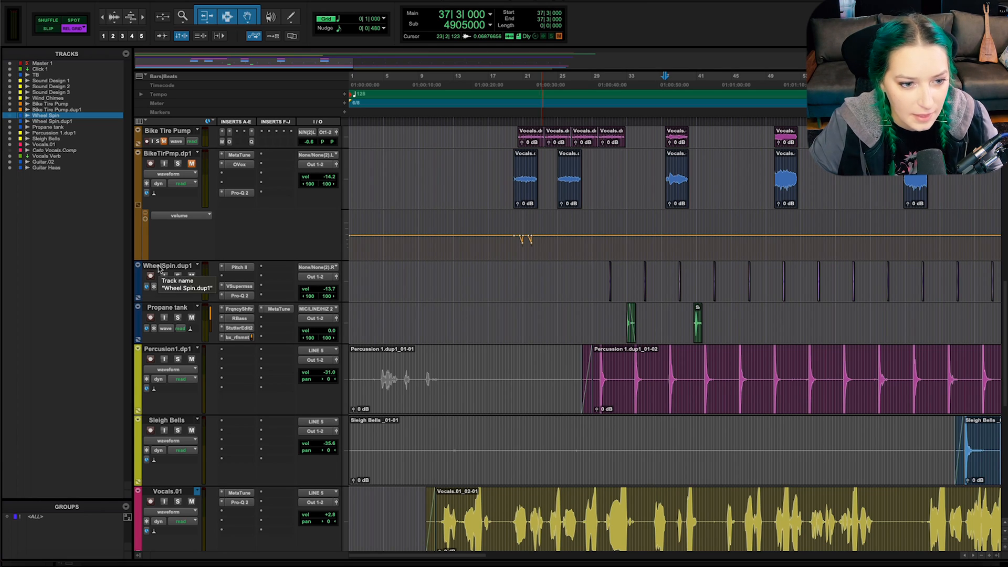
# Bring up the context menu on the WheelSpin.dup1 track name.
pyautogui.rightClick(158, 266)
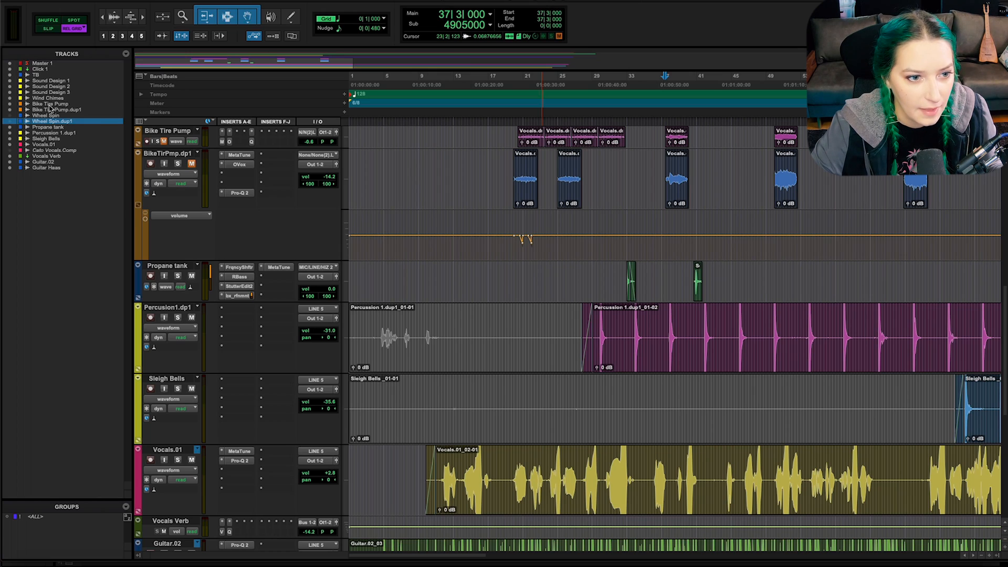
# Hide Bike Tire Pump via its Tracks list context menu.
pyautogui.rightClick(38, 104)
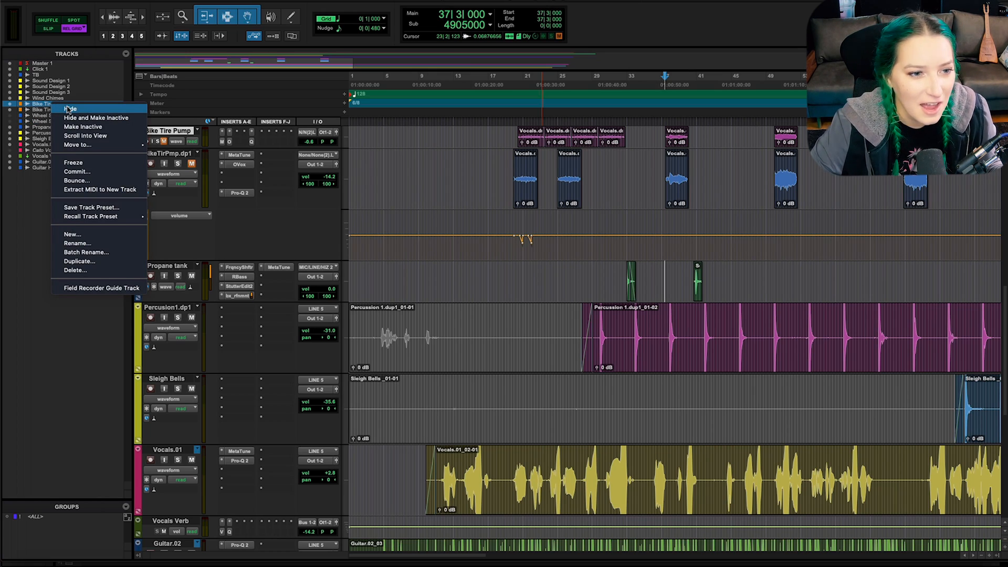
pyautogui.click(70, 108)
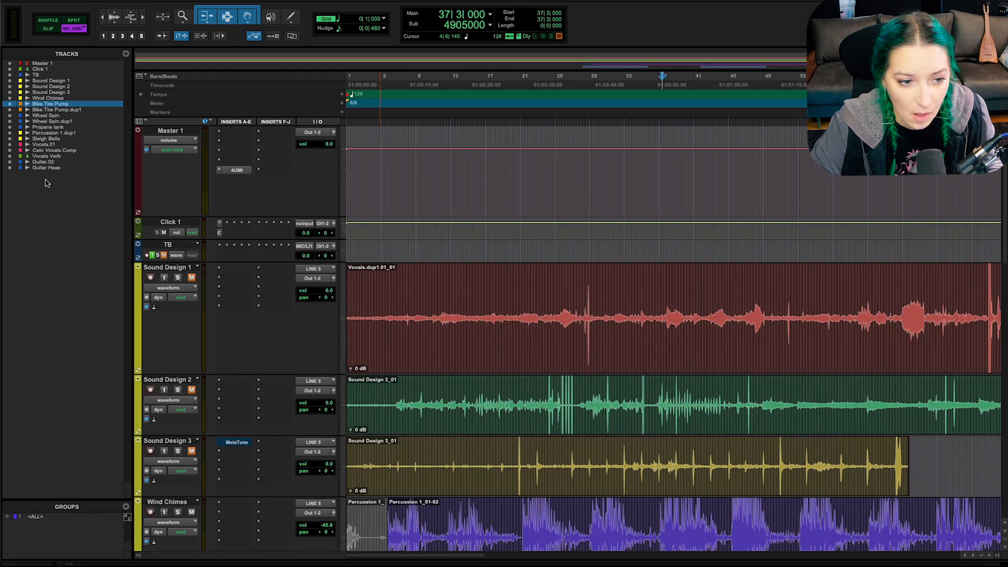
pyautogui.moveTo(94, 244)
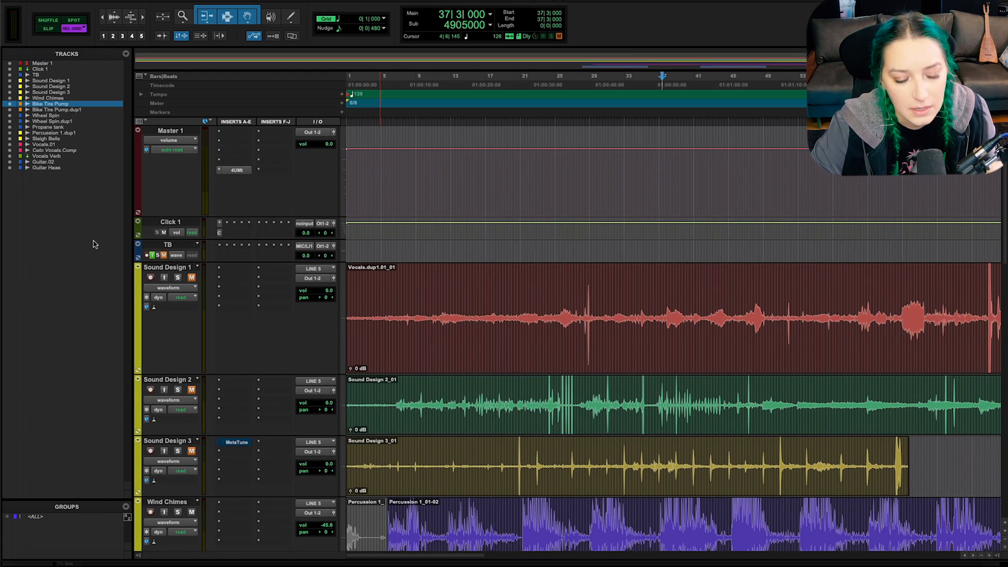